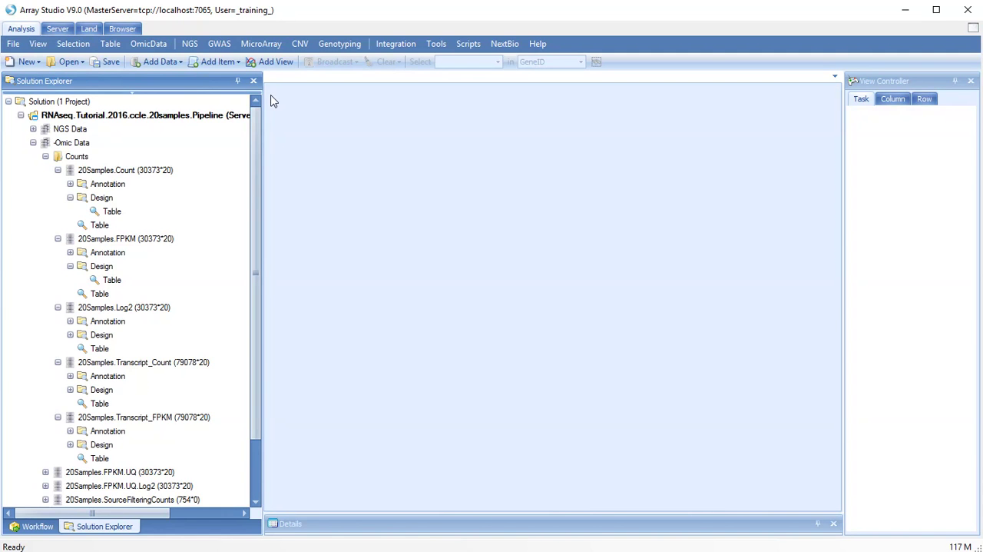
- Start a DESeq (V2) General Linear Model test from NGS > Inference with 20Samples.Count as the input data
click(189, 43)
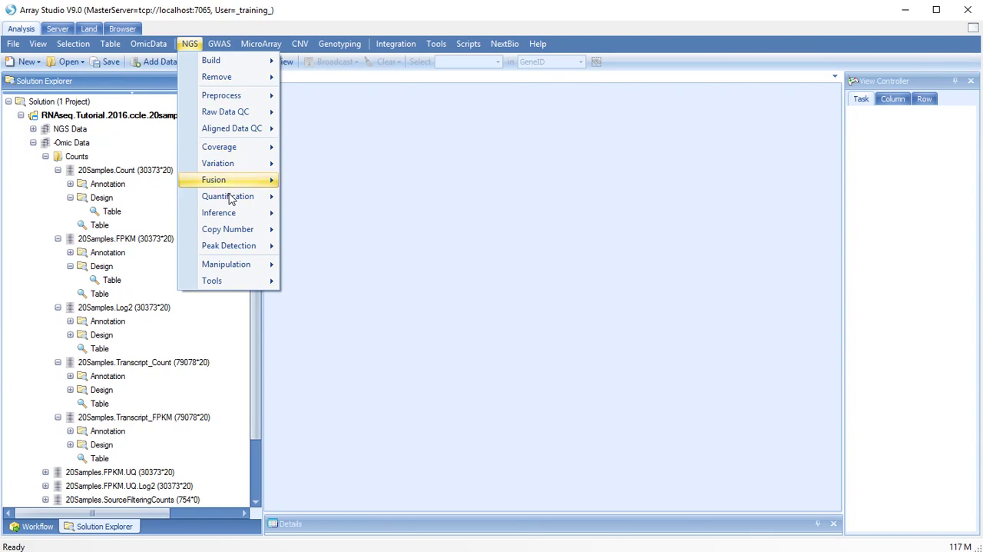
mouse_move(228, 196)
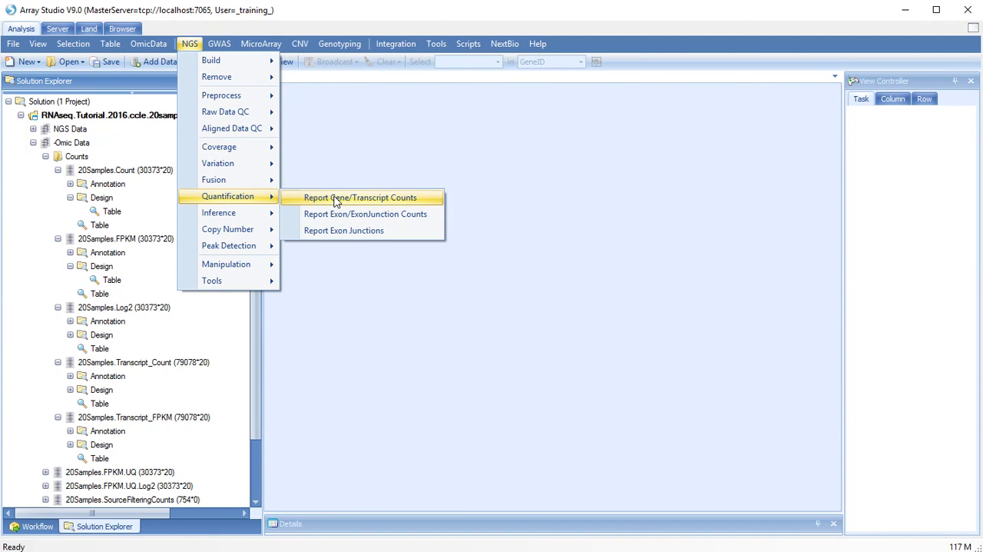
click(360, 198)
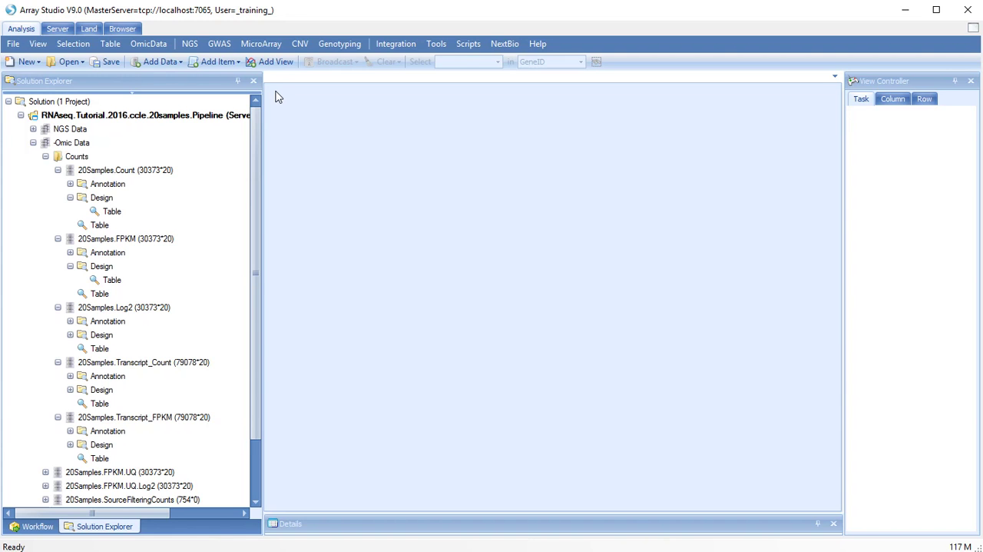
click(190, 43)
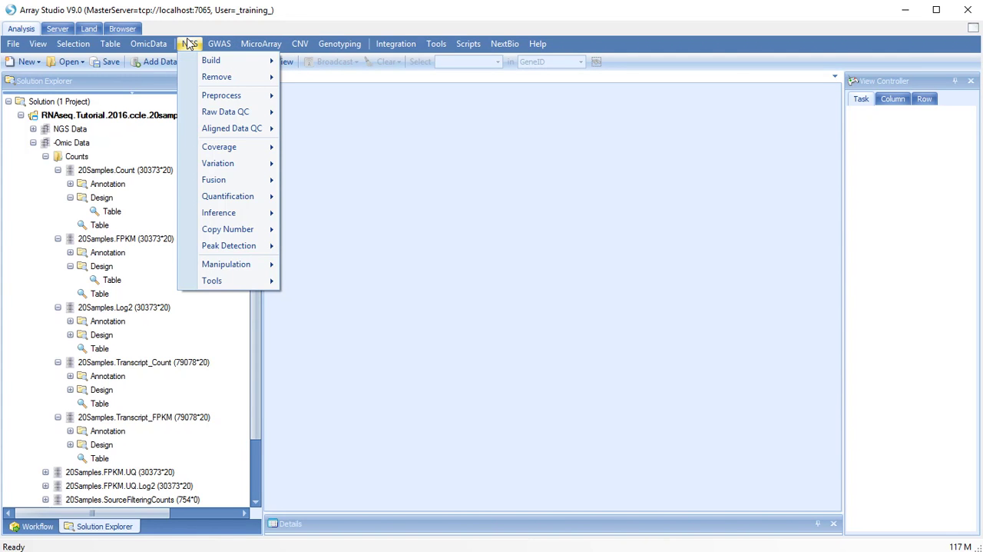
mouse_move(230, 215)
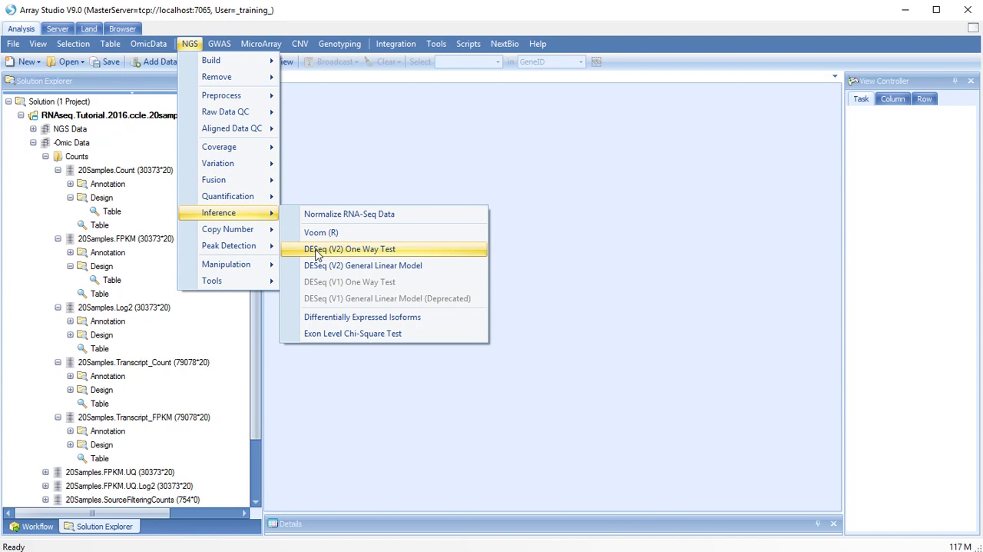
mouse_move(320, 265)
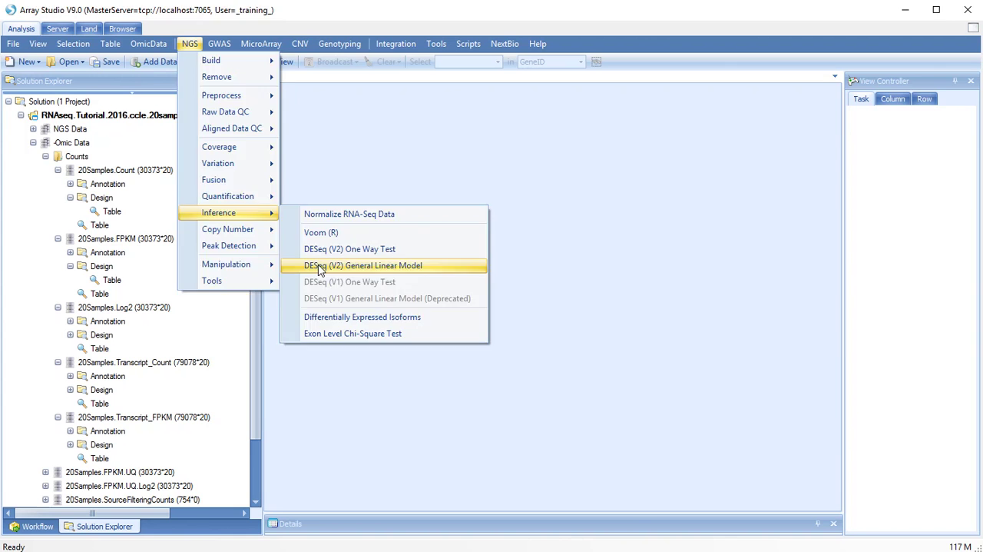
click(363, 265)
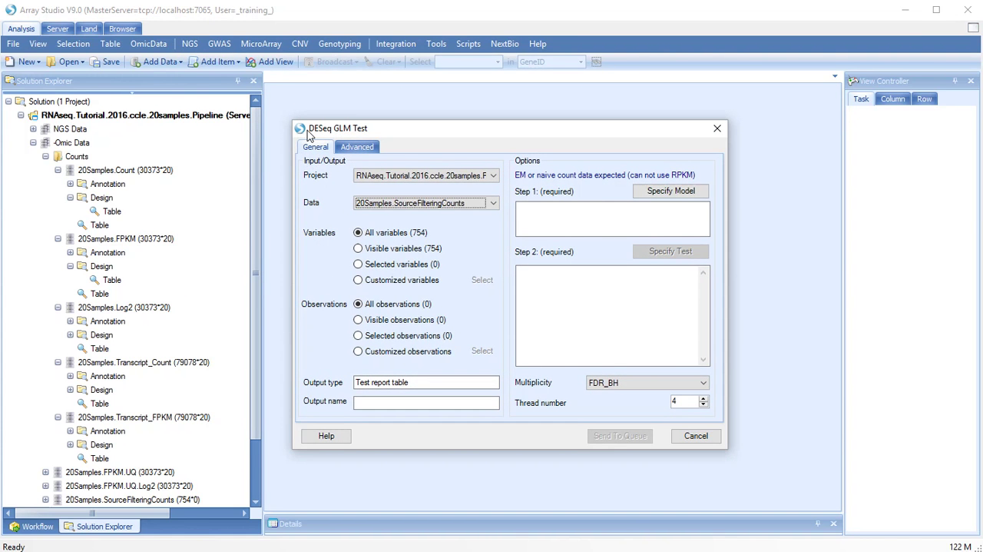
click(488, 205)
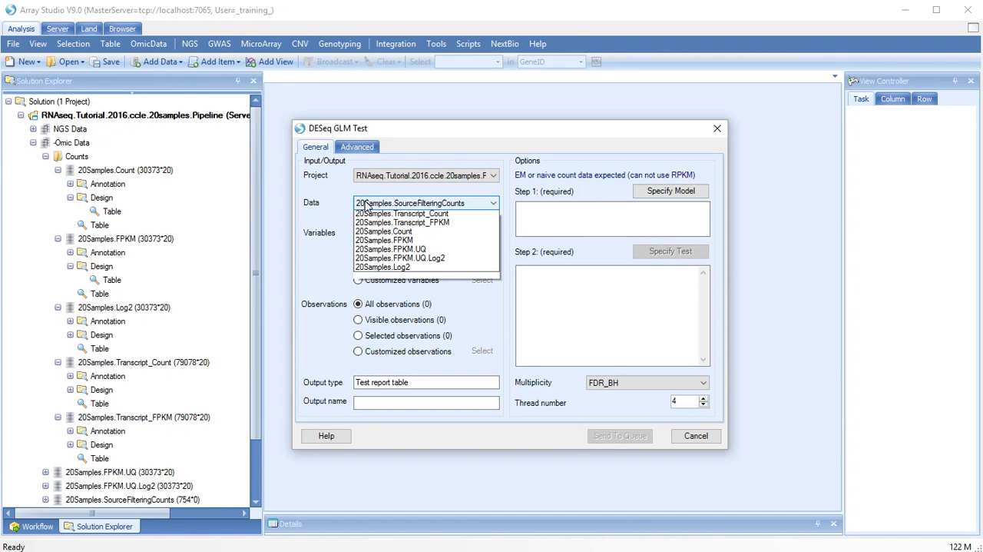
click(384, 230)
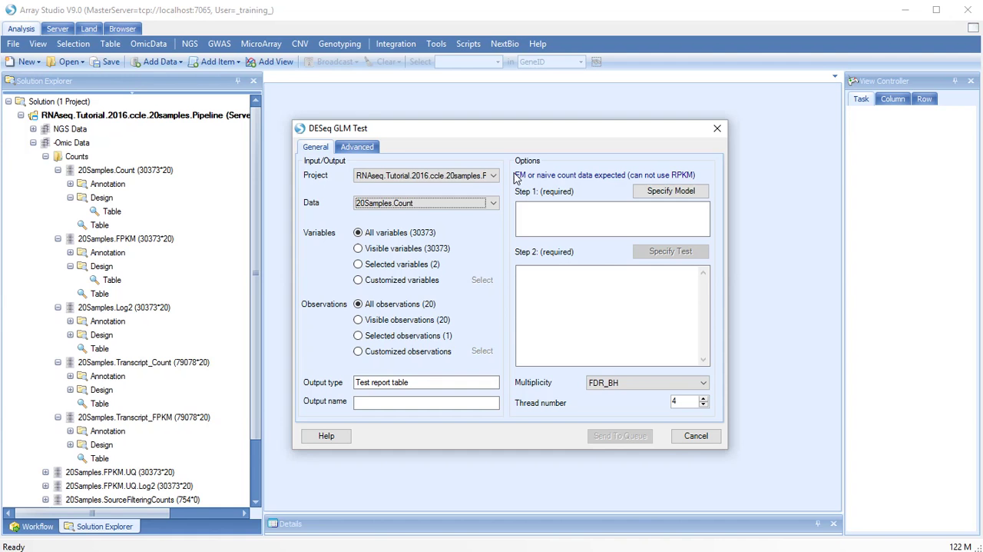
- Specify the model with Site Primary and Gender terms plus their crossed Site Primary:Gender interaction
click(671, 190)
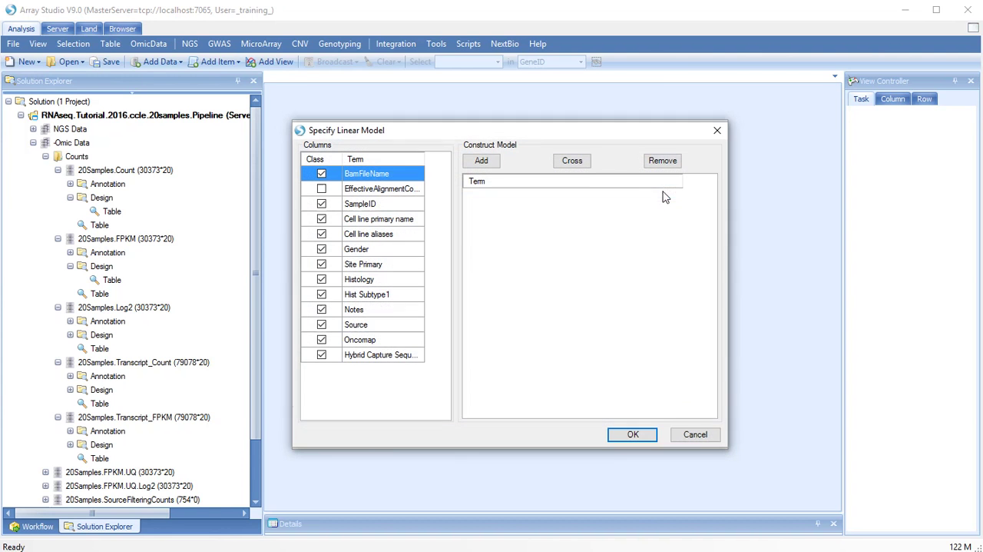
mouse_move(365, 252)
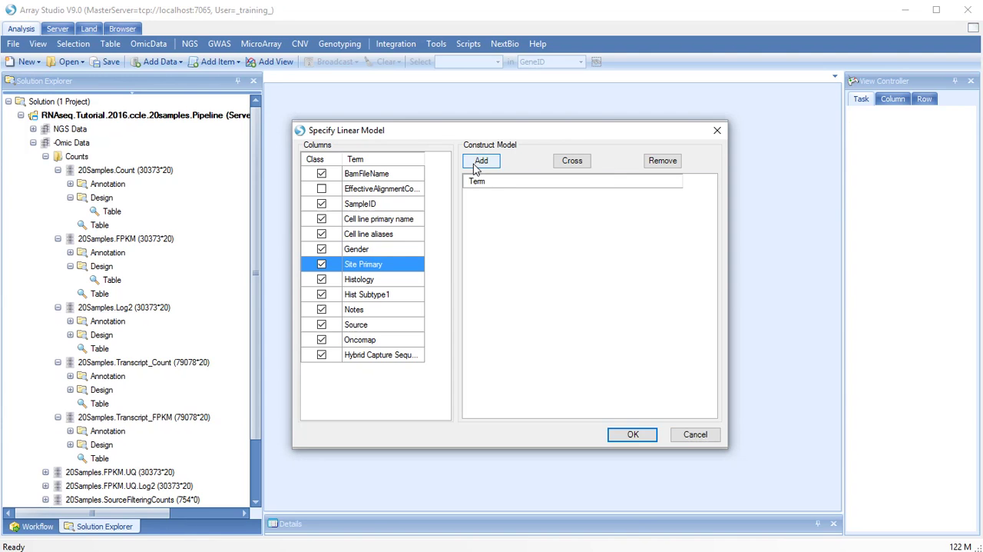
click(481, 161)
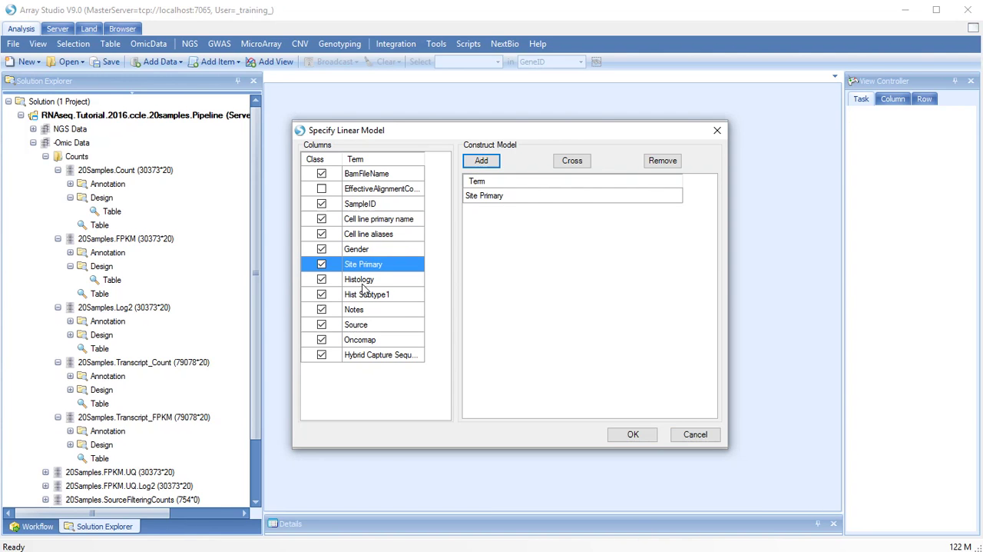
click(481, 160)
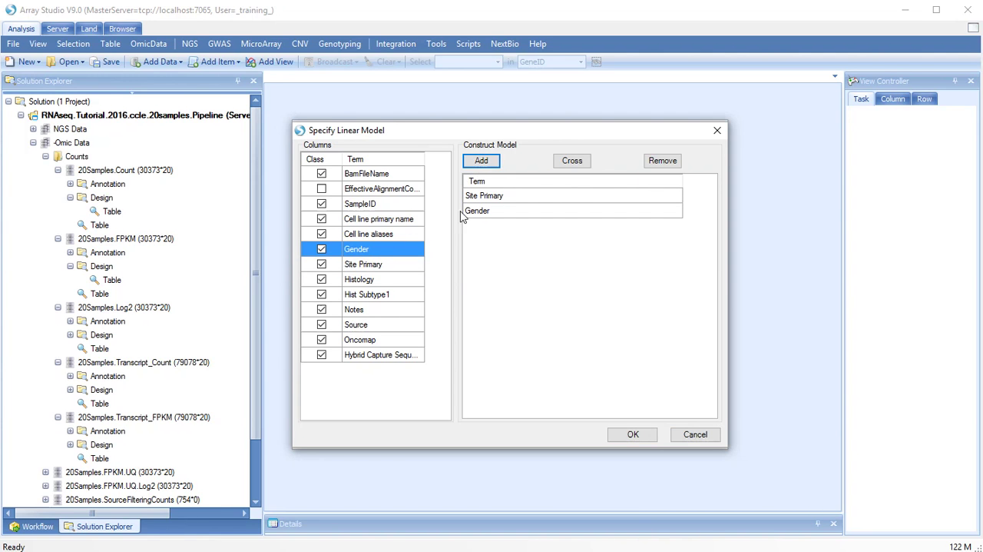
click(362, 263)
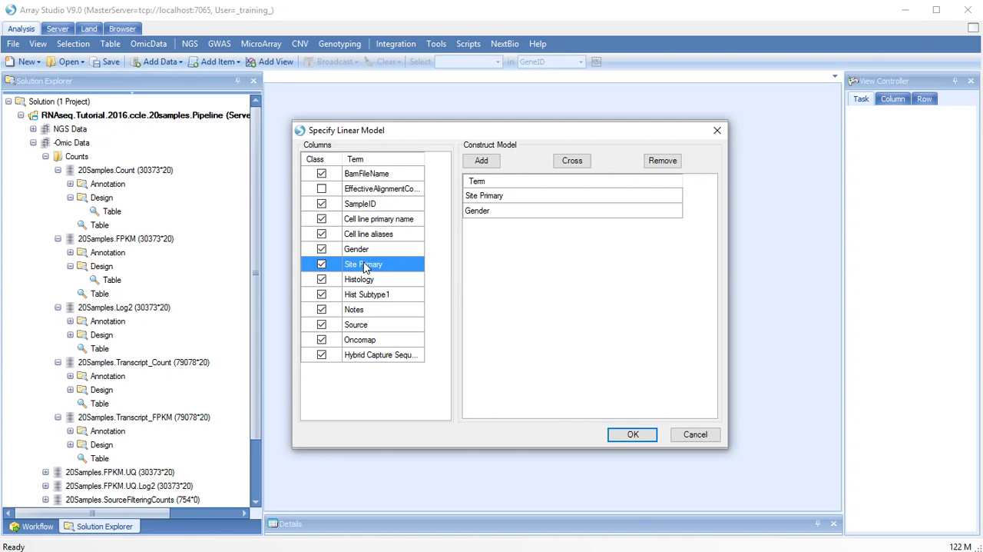
click(356, 249)
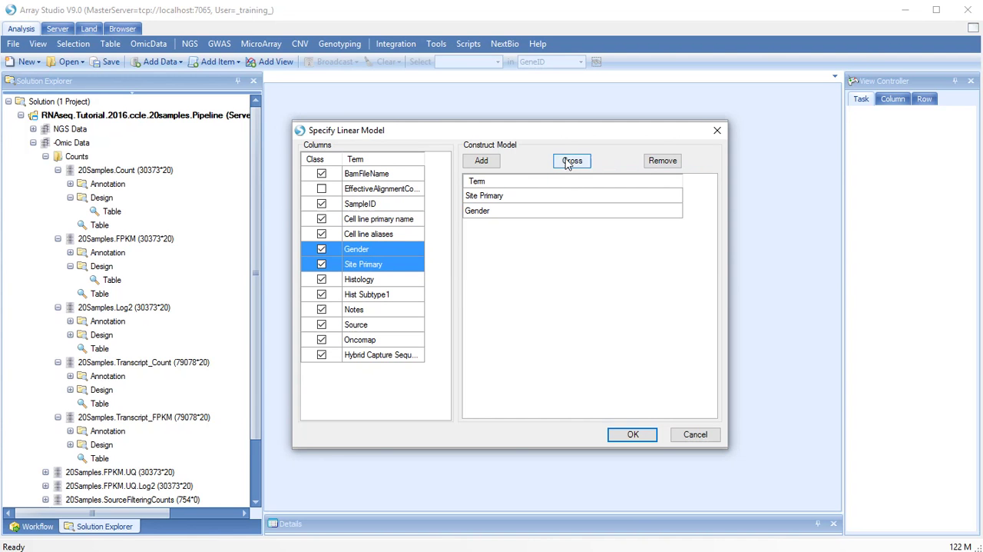
click(632, 434)
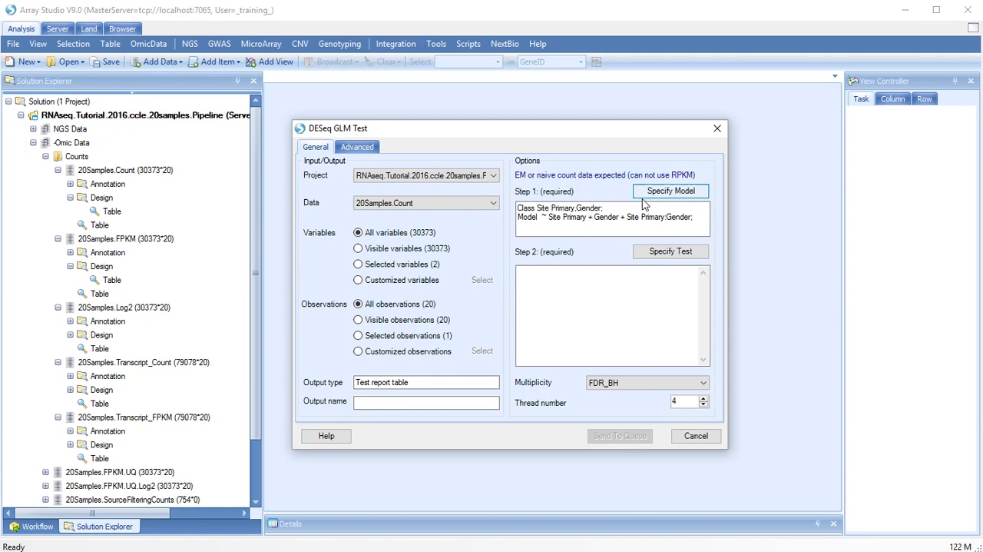
- Define lung vs skin contrasts compared separately within each Gender, with skin as the reference level
click(670, 252)
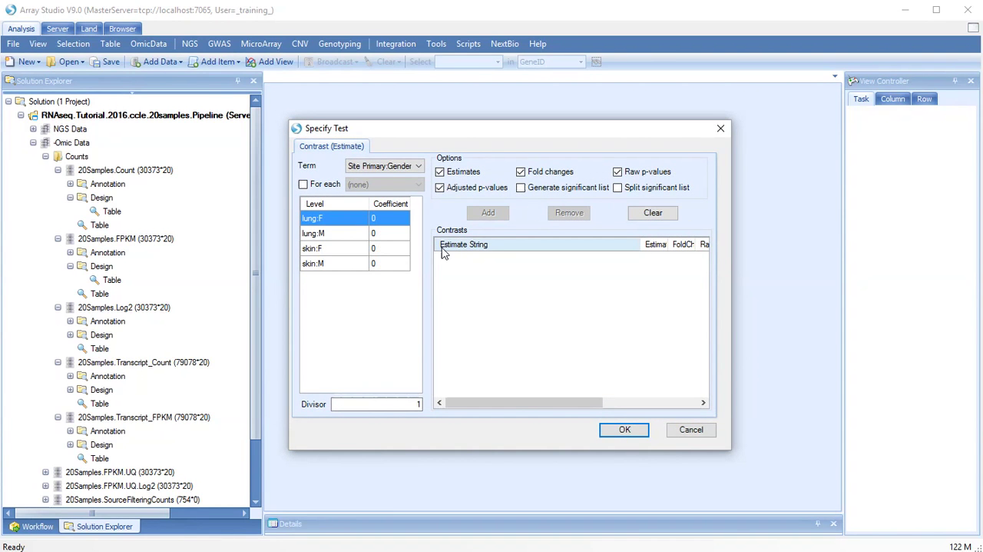
click(303, 183)
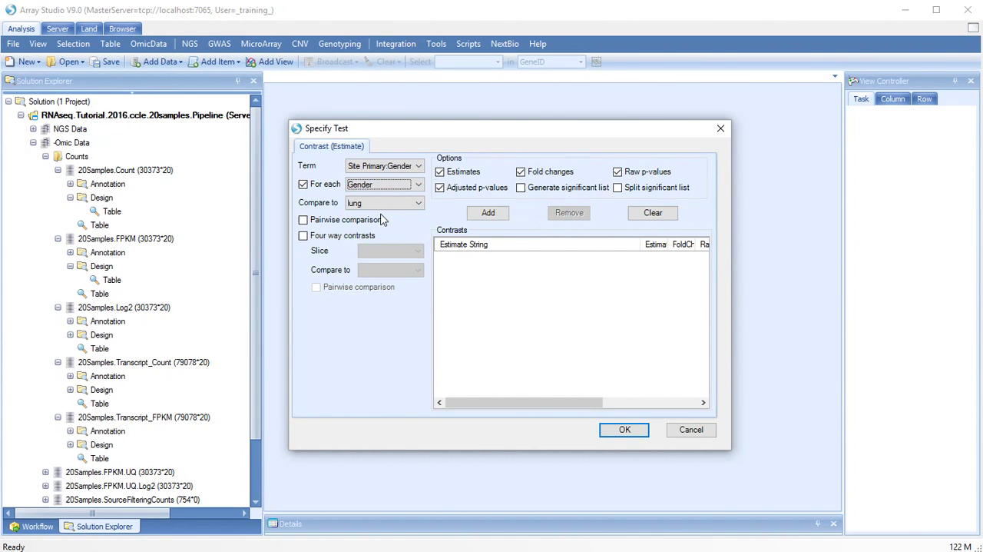
click(384, 202)
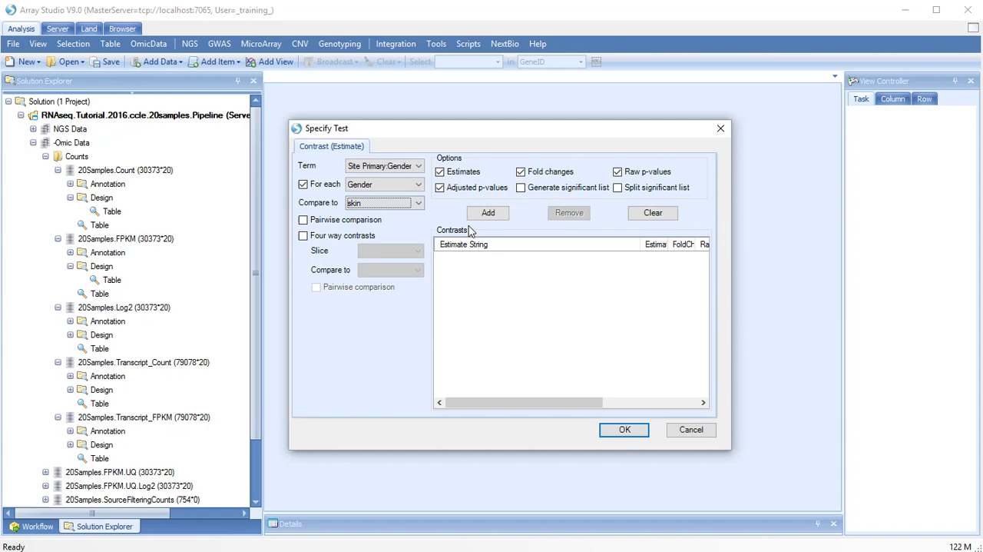
click(487, 213)
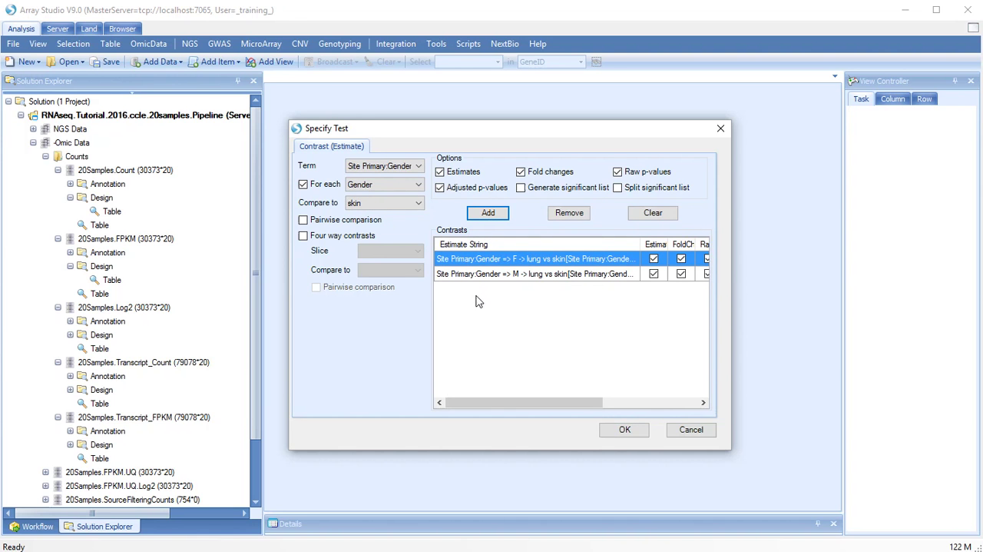
click(624, 430)
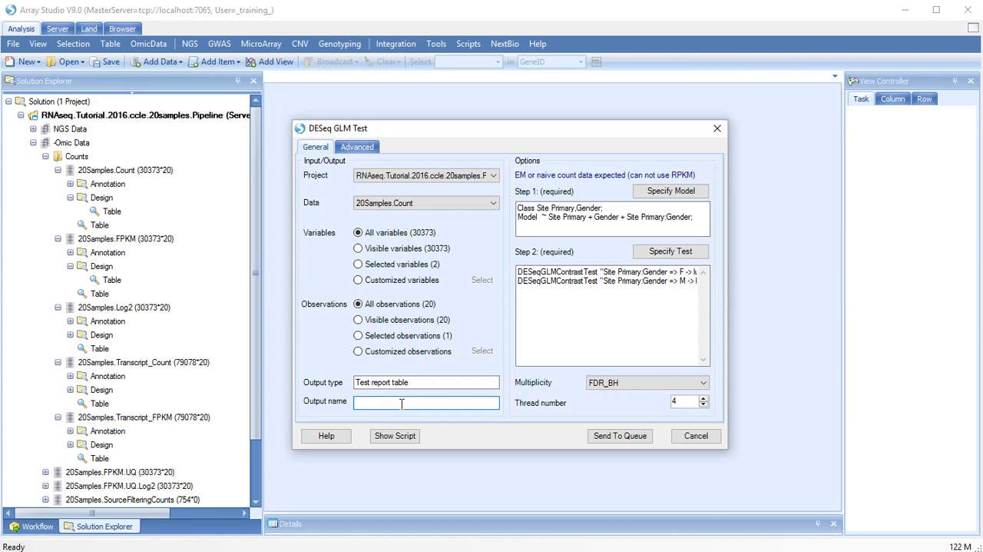
- Name the output 20samples.Count.DEseq and send the DESeq GLM test to the server queue
text(20samples)
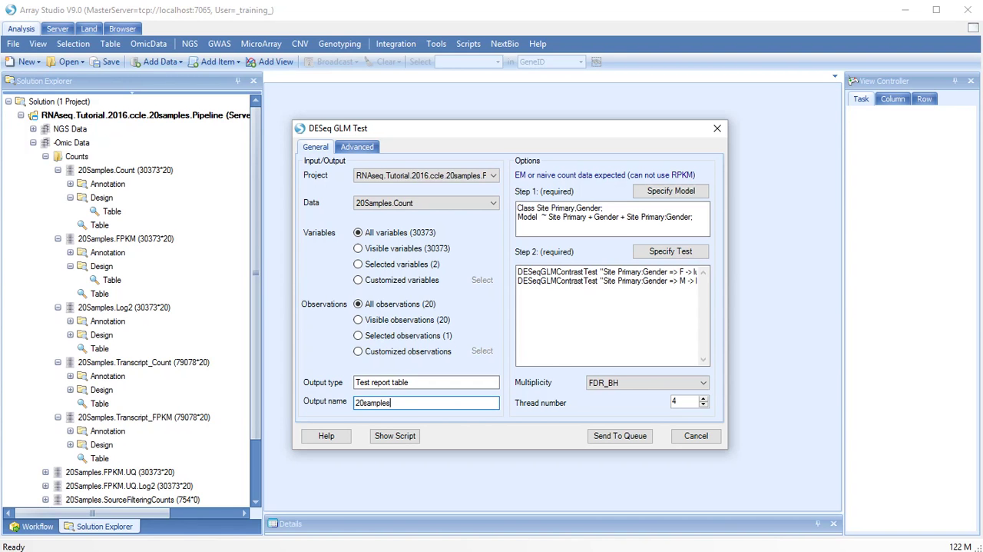
text(.Count)
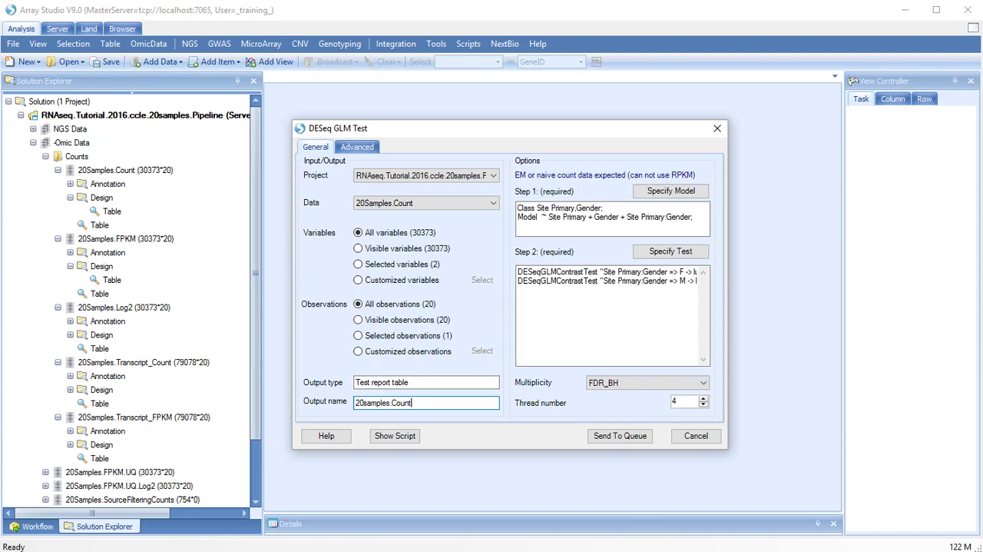
text(.DEseq)
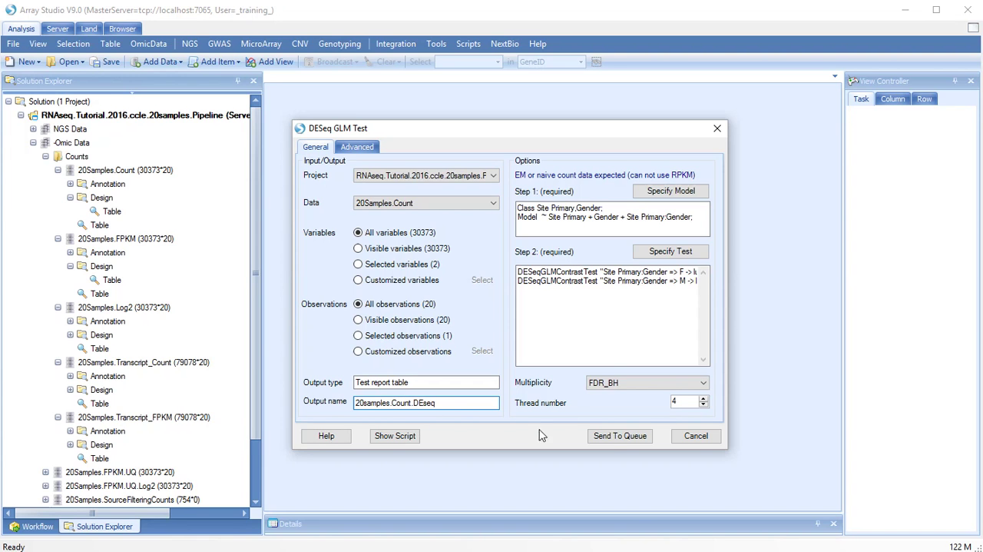
click(619, 436)
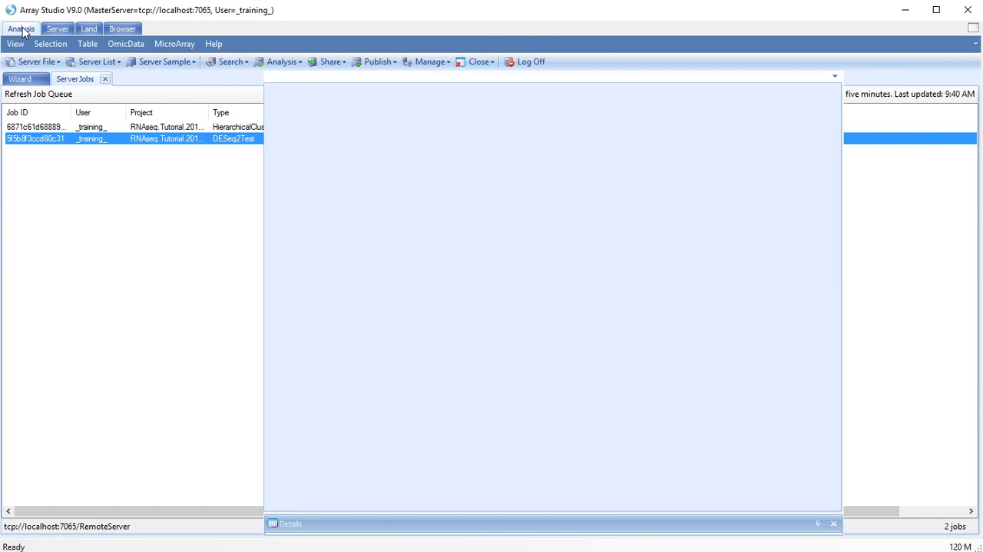
- Return to the Analysis workspace and update the project to load the finished DESeq2 results
click(20, 29)
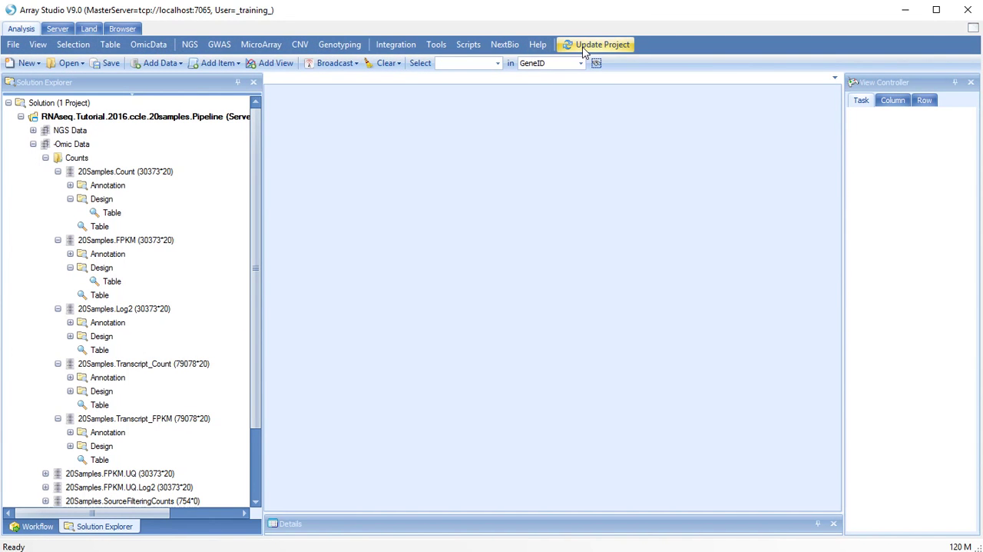
click(600, 43)
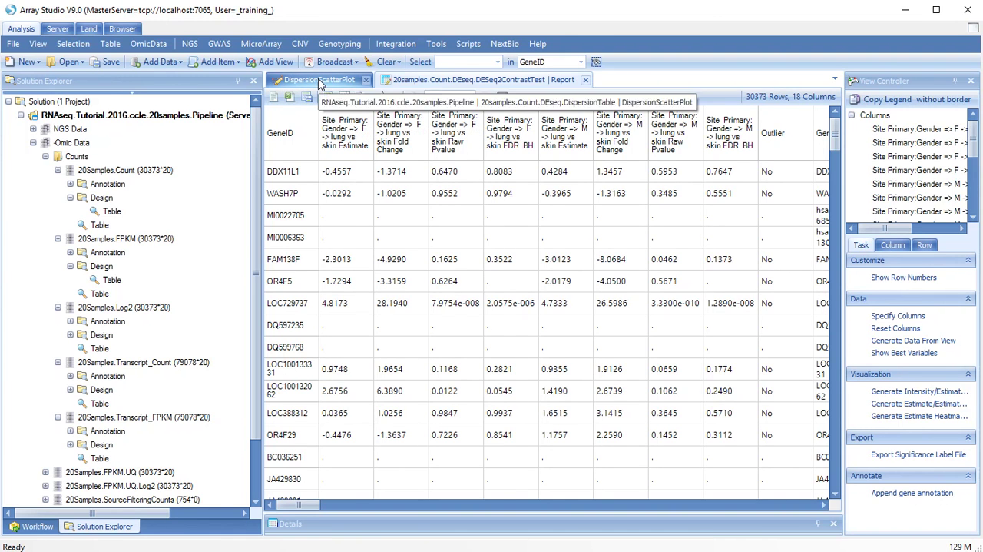
- Sort the contrast report by the 'F -> lung vs skin FDR BH' column and bring up the gene actions for EPCAM
click(327, 79)
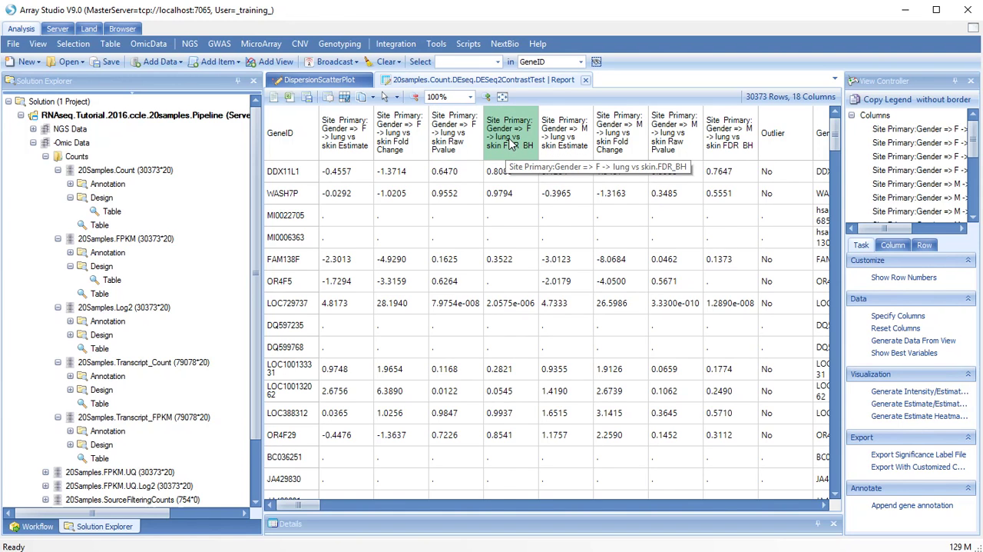
mouse_move(529, 149)
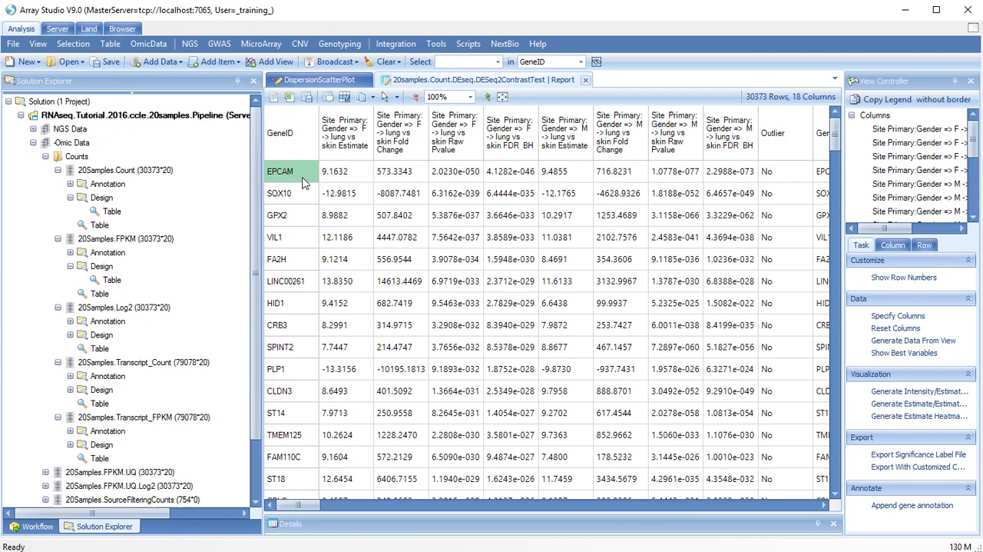
right_click(296, 171)
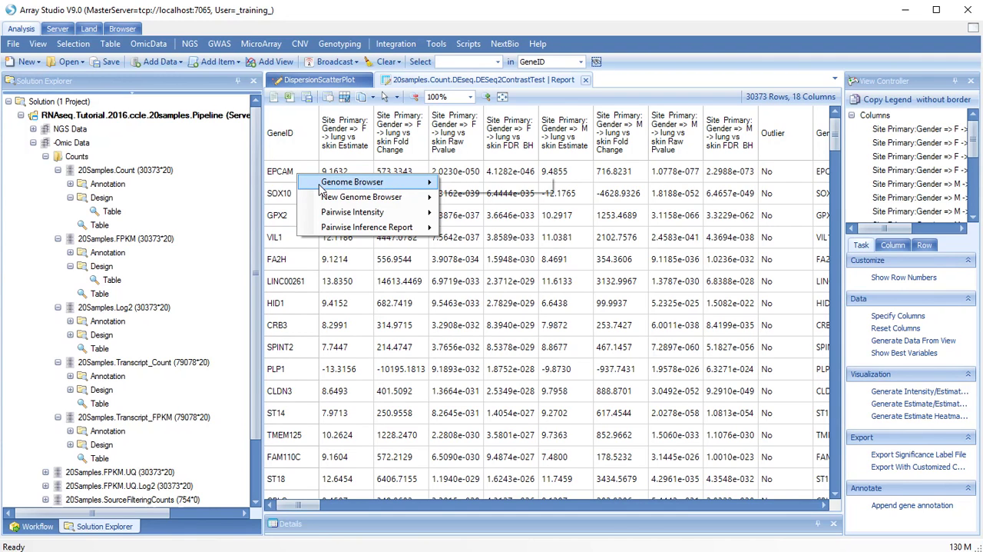
mouse_move(361, 196)
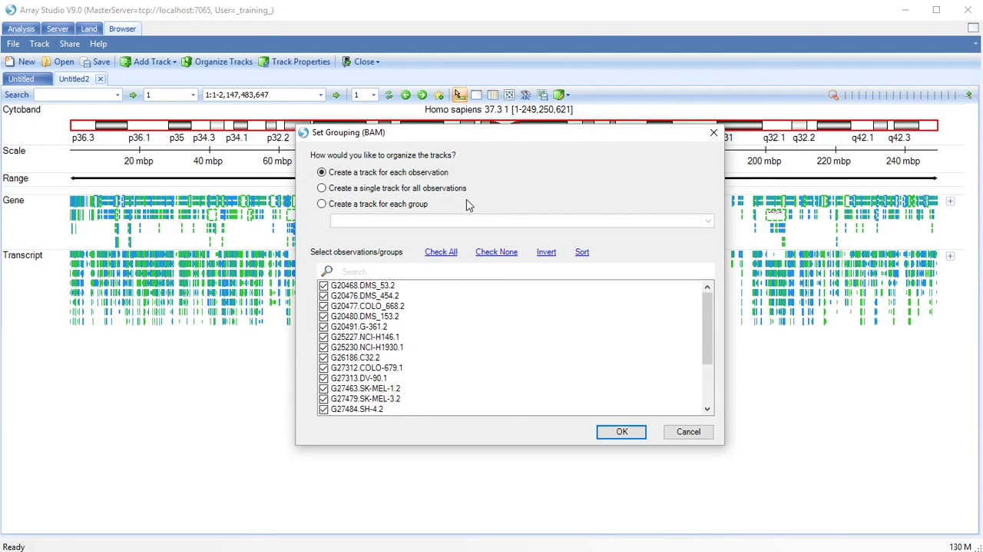
- Show EPCAM in the genome browser with coverage tracks grouped by BAM into lung and skin
click(321, 204)
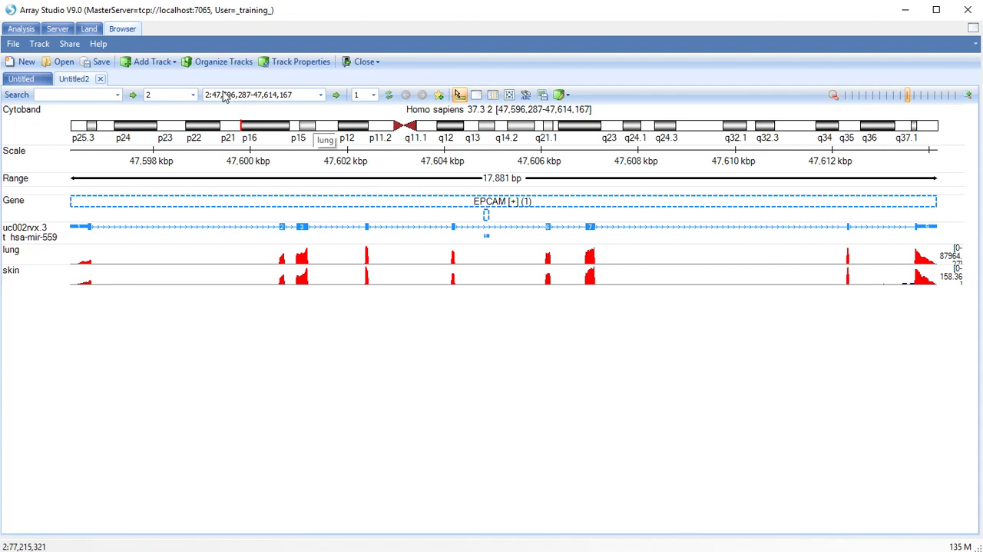
mouse_move(26, 124)
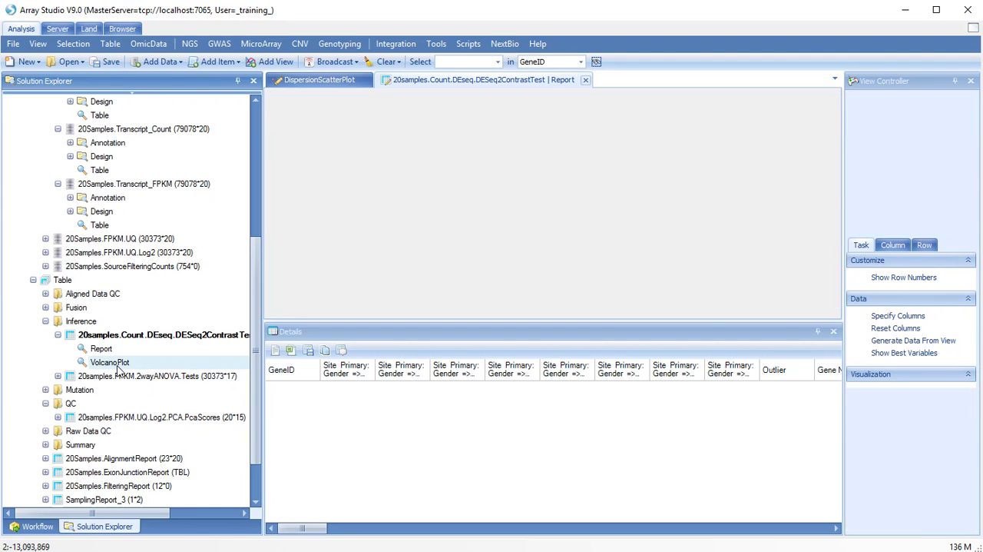
- Show the VolcanoPlot view of the contrast test in Quality-First rendering mode
double_click(110, 357)
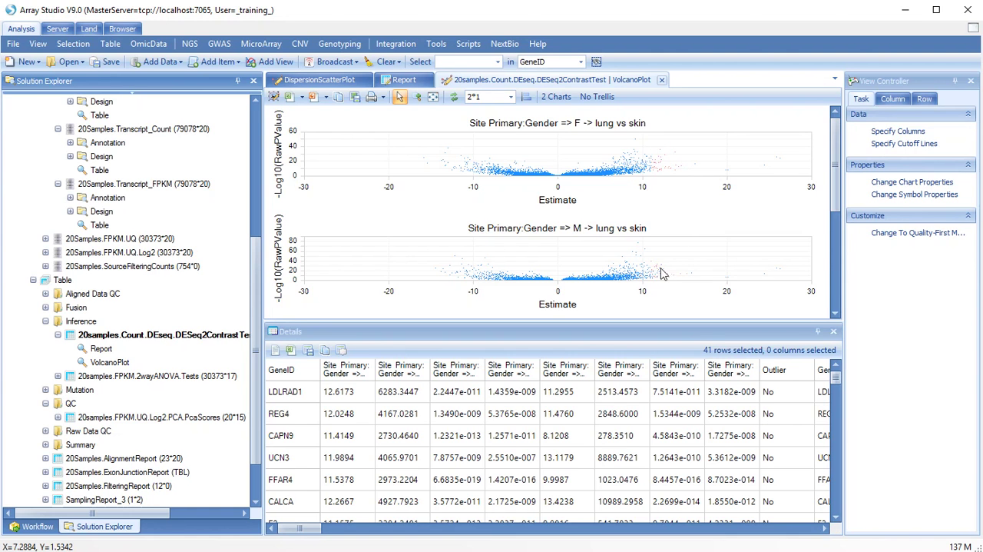
click(663, 273)
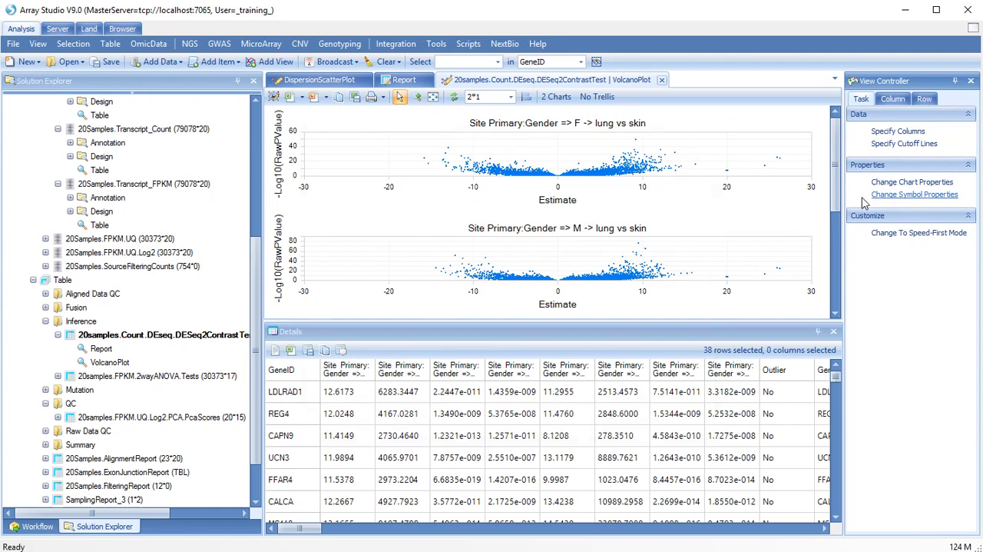
- Enlarge the plot symbol size and select the top female lung vs skin point so EPCAM appears in Details
click(916, 194)
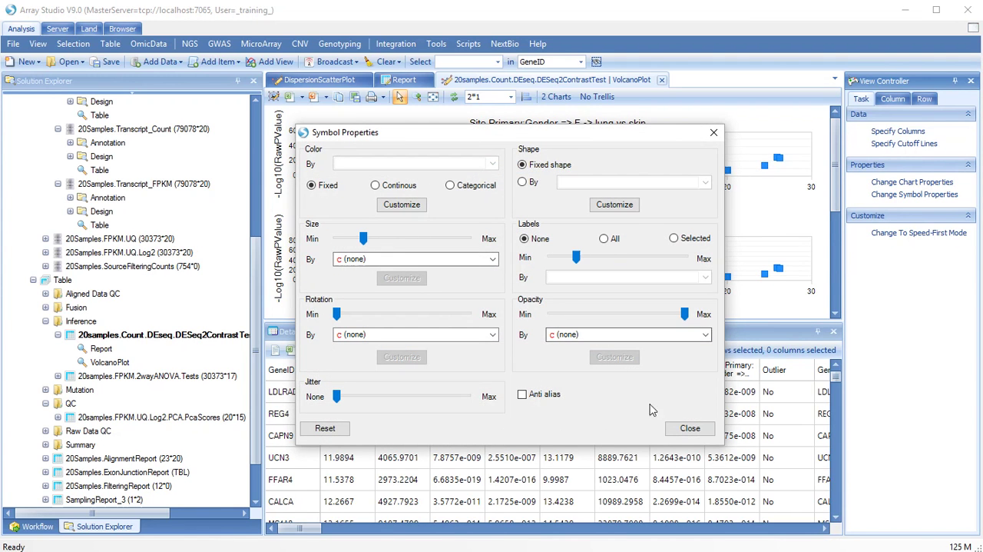
click(690, 428)
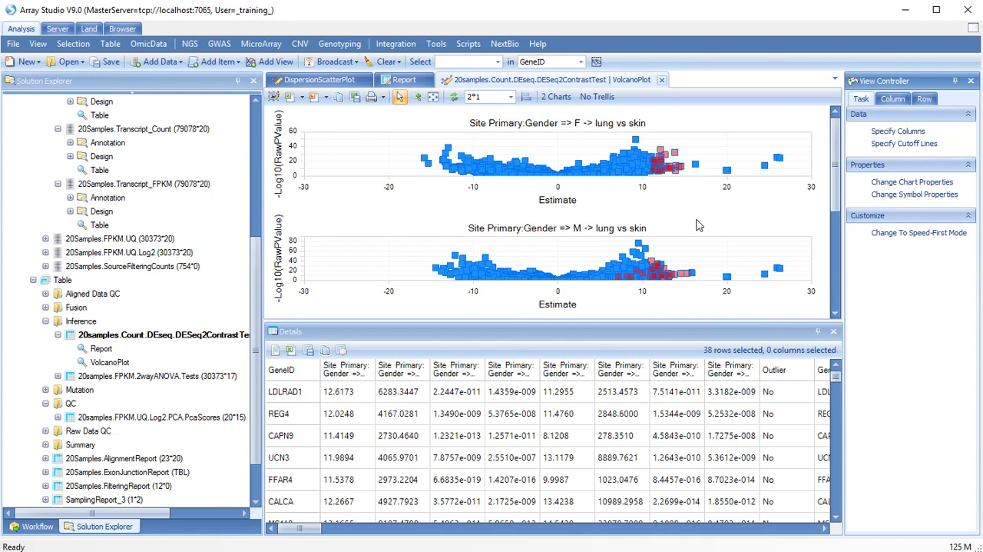
mouse_move(366, 222)
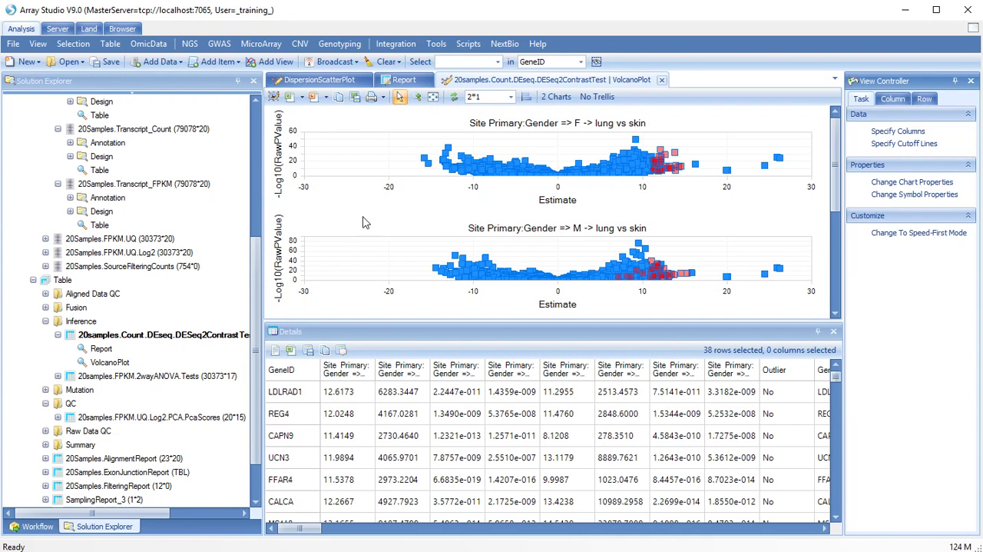
mouse_move(607, 200)
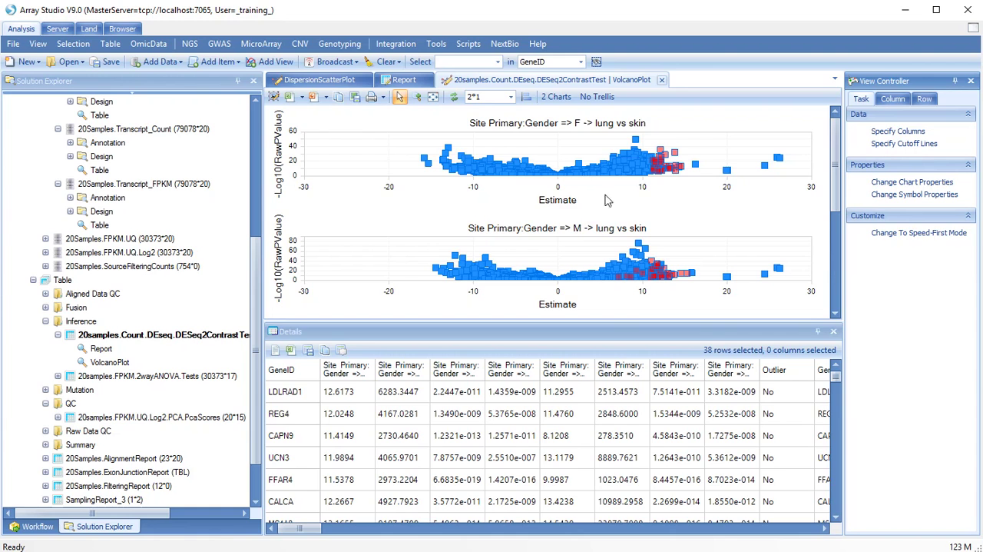
mouse_move(290, 199)
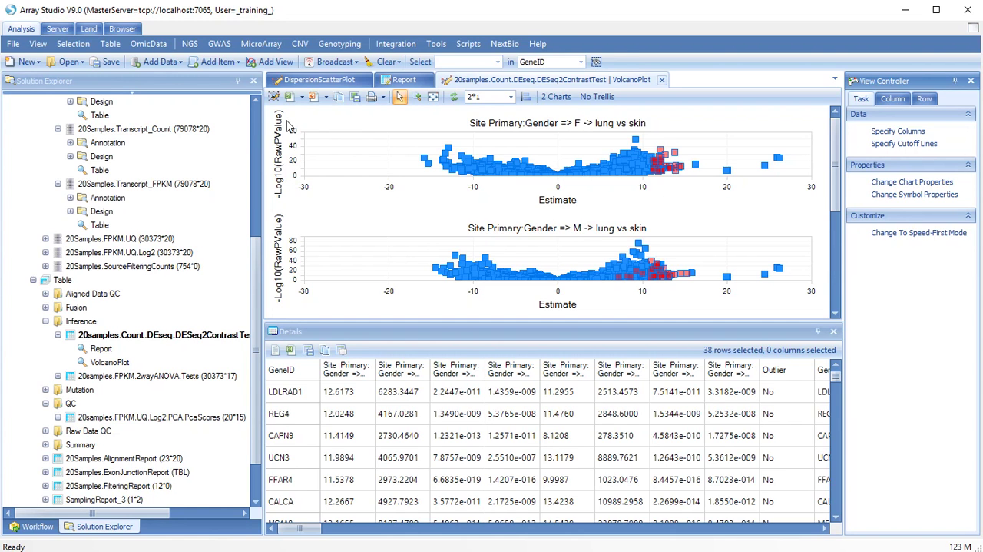
mouse_move(587, 193)
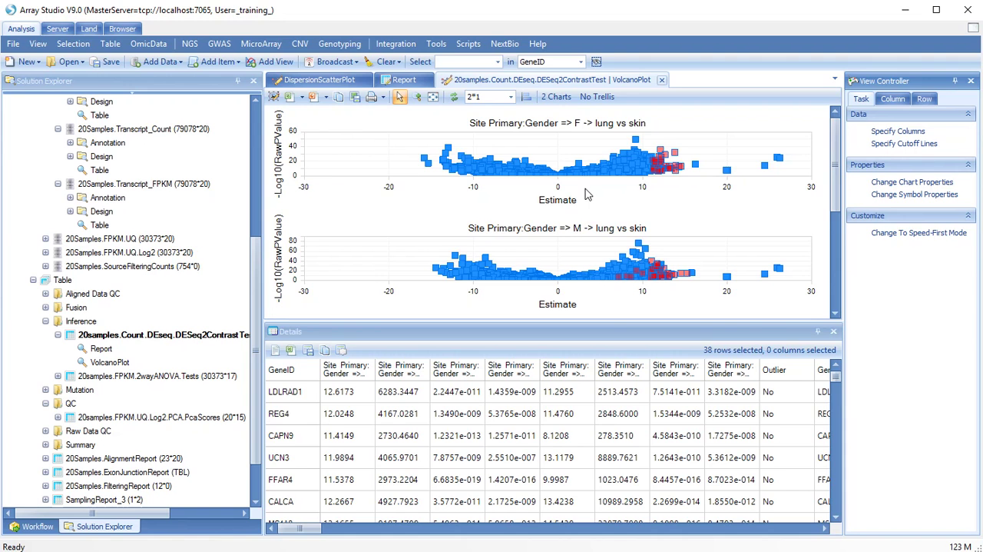
mouse_move(719, 150)
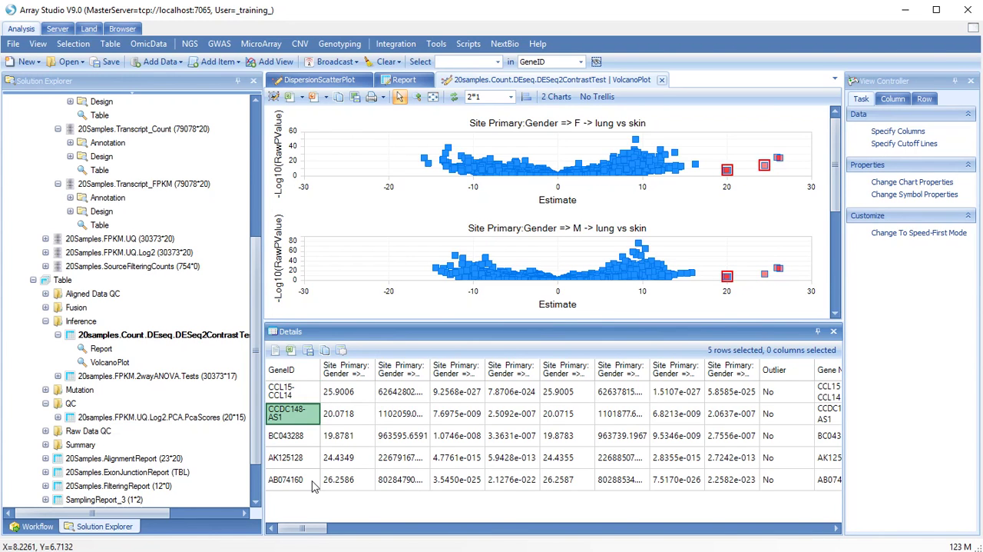
click(297, 478)
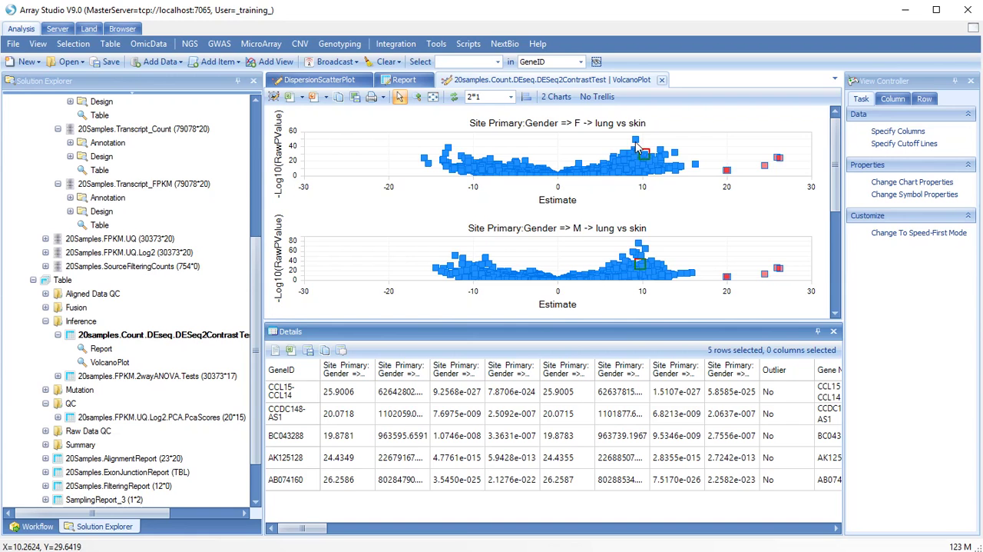
click(635, 140)
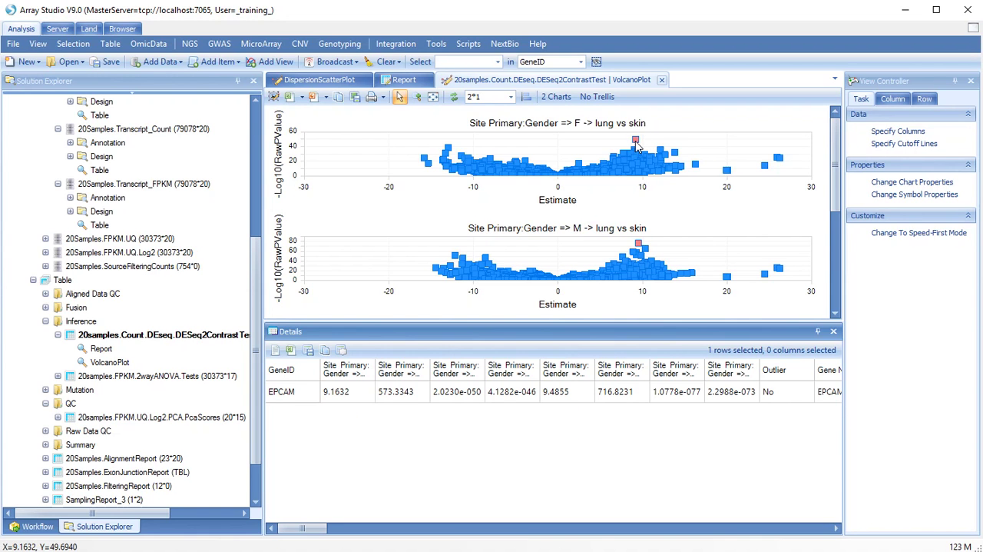